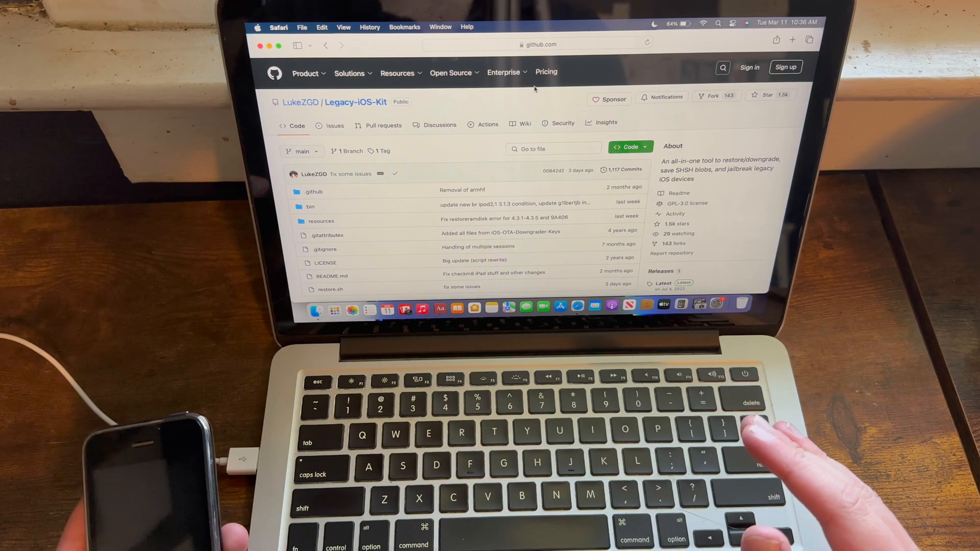
{"action": "mouse_move", "coordinate": [750, 469]}
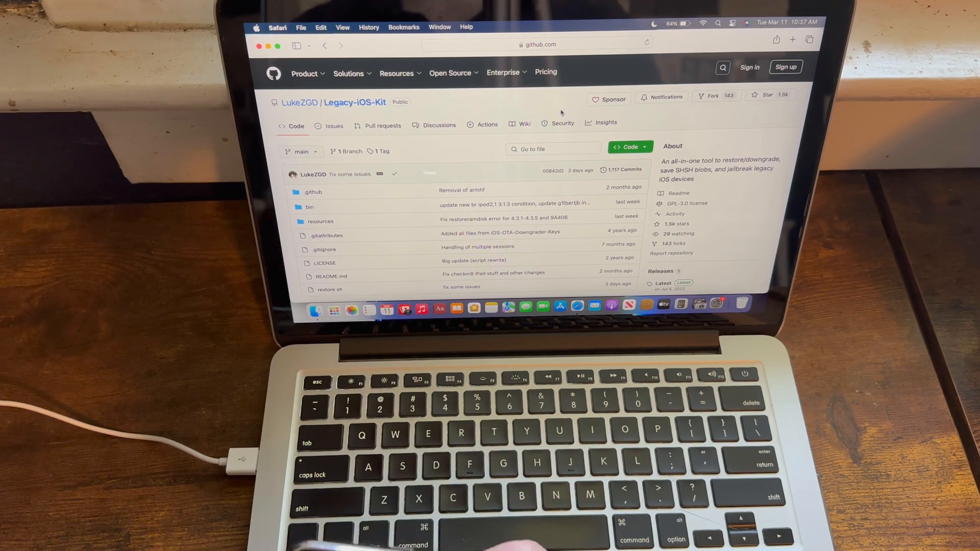
Scroll the README down to the Features list of supported restores and jailbreaks.
{"action": "scroll", "scroll_direction": "down", "scroll_amount": 3}
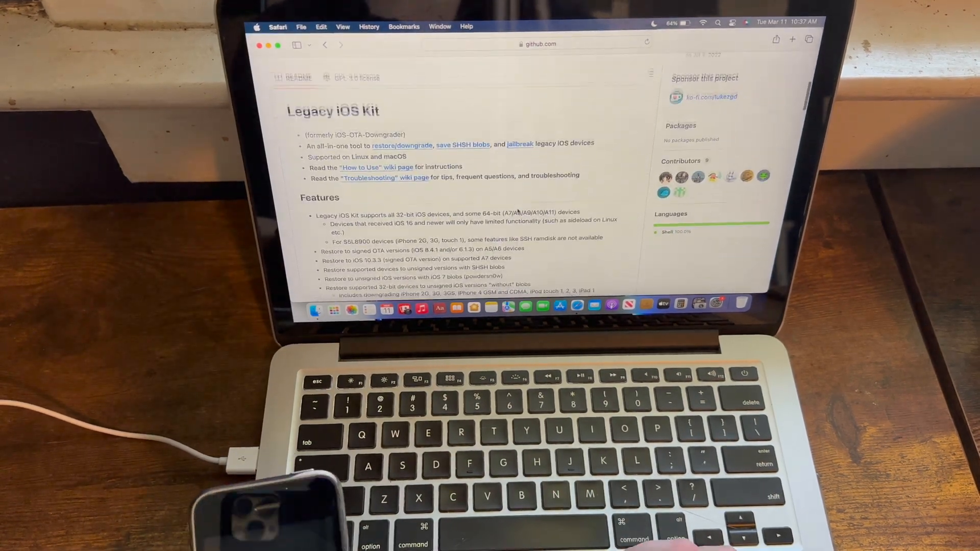
{"action": "scroll", "scroll_direction": "down", "scroll_amount": 3}
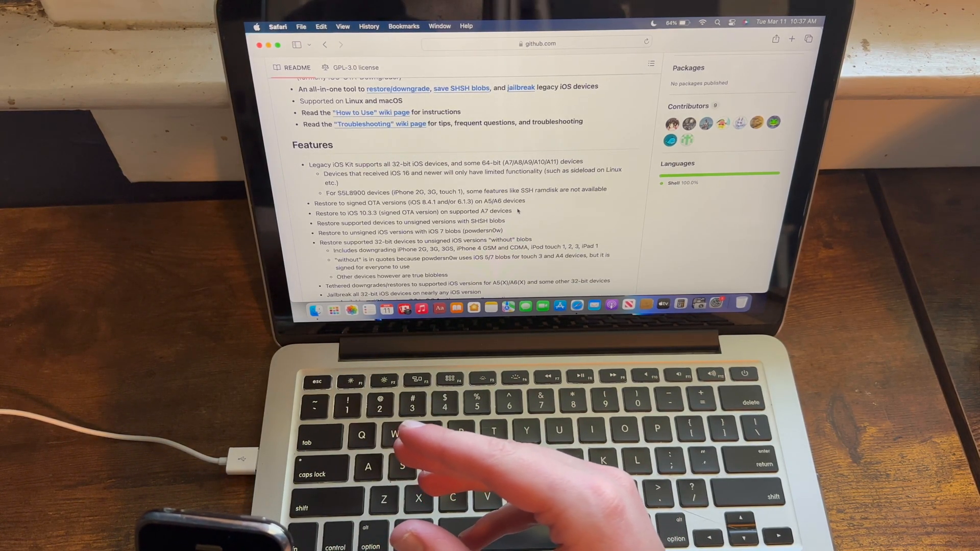
{"action": "mouse_move", "coordinate": [438, 450]}
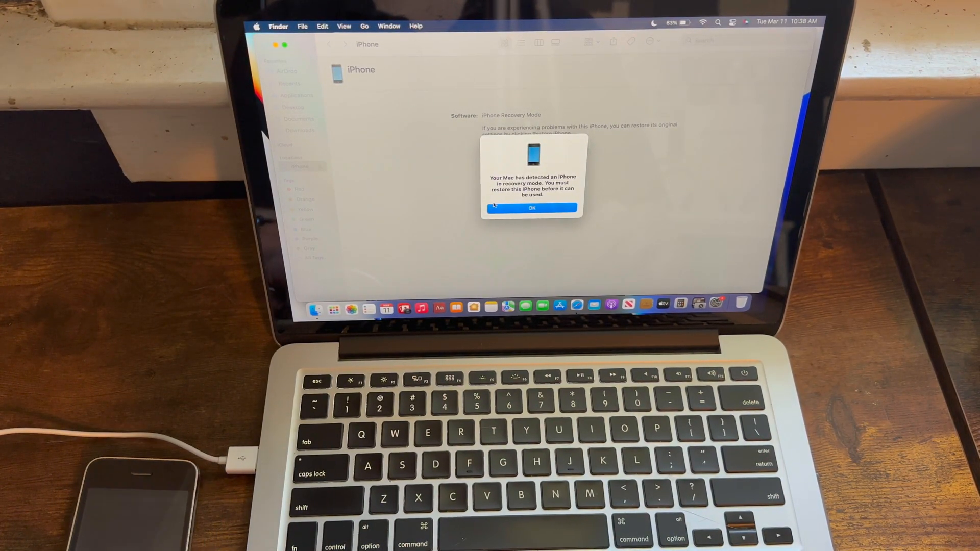
Dismiss the recovery-mode notice and launch Terminal from Launchpad's Other folder.
{"action": "left_click", "coordinate": [530, 208]}
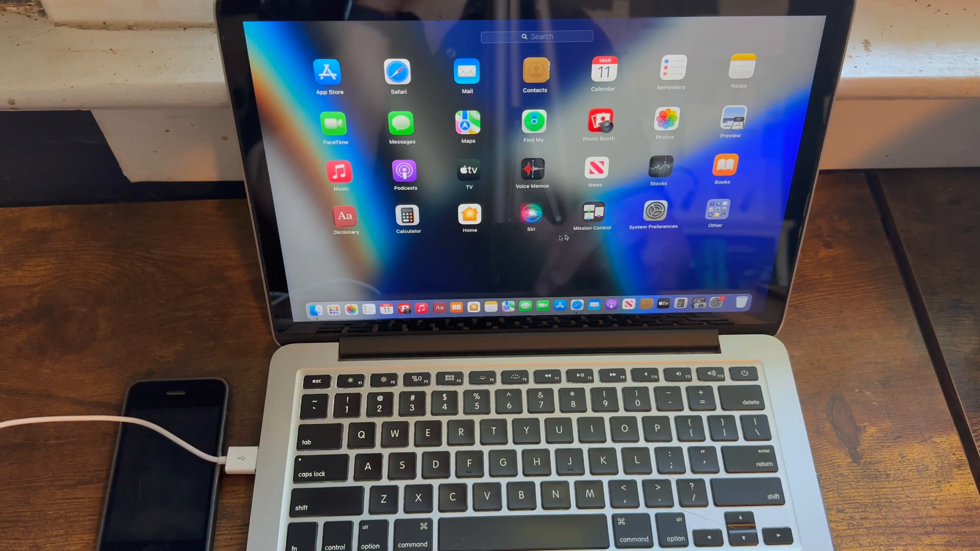
{"action": "left_click", "coordinate": [715, 213]}
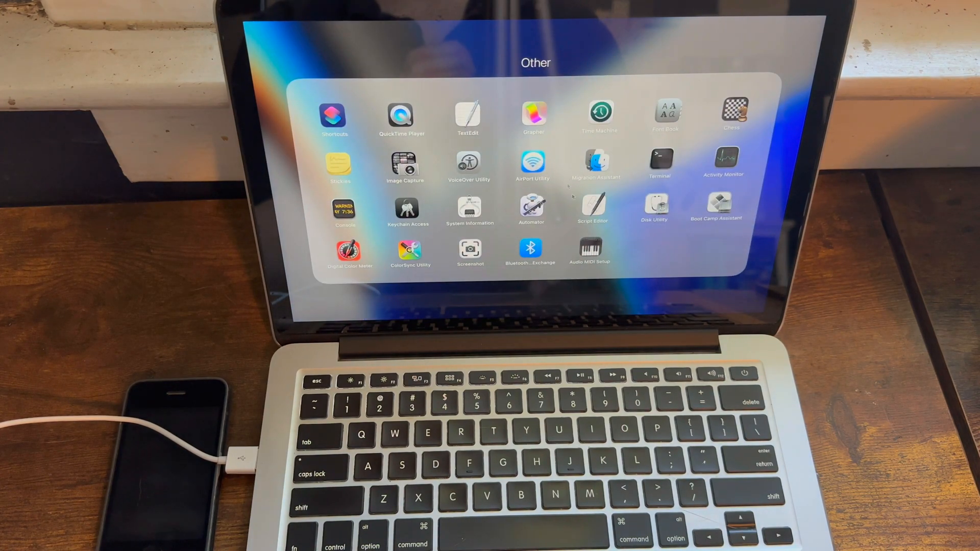
{"action": "left_click", "coordinate": [659, 156]}
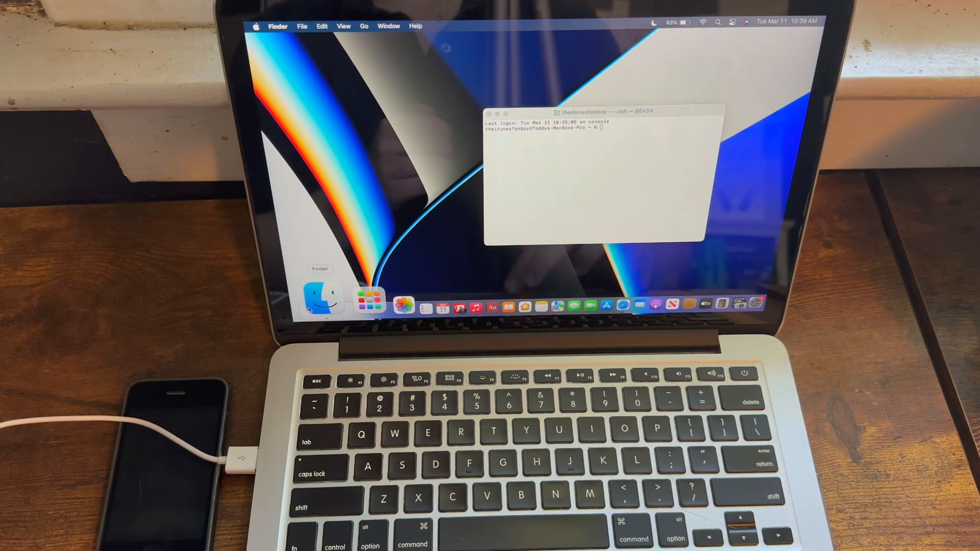
In Finder, open Downloads/Legacy-iOS-Kit_macos_v24 and select restore.sh to run it.
{"action": "left_click", "coordinate": [323, 302]}
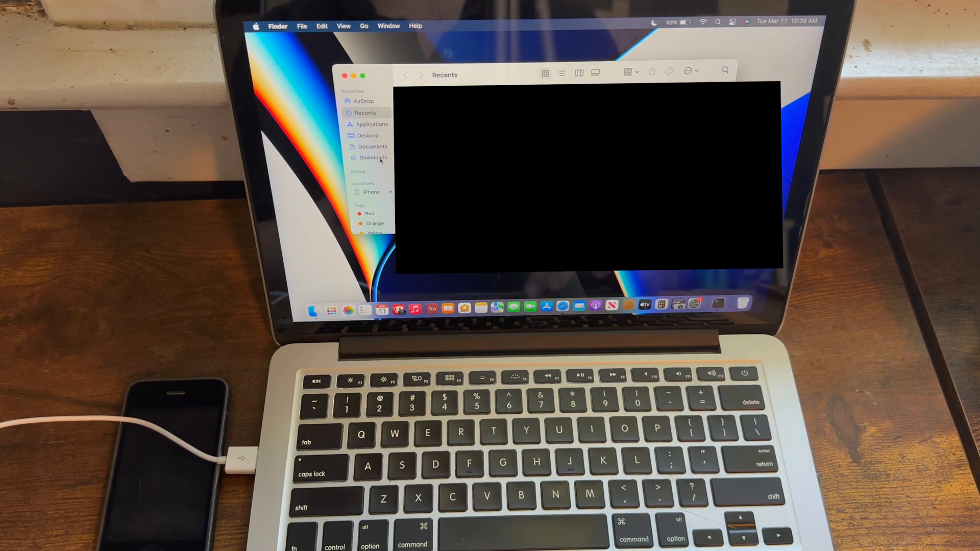
{"action": "left_click", "coordinate": [374, 157]}
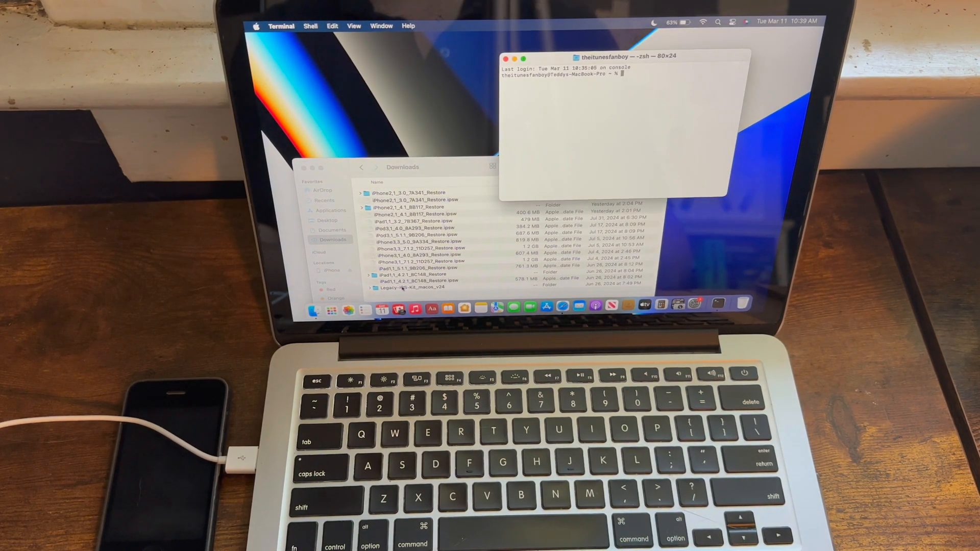
{"action": "double_click", "coordinate": [415, 288]}
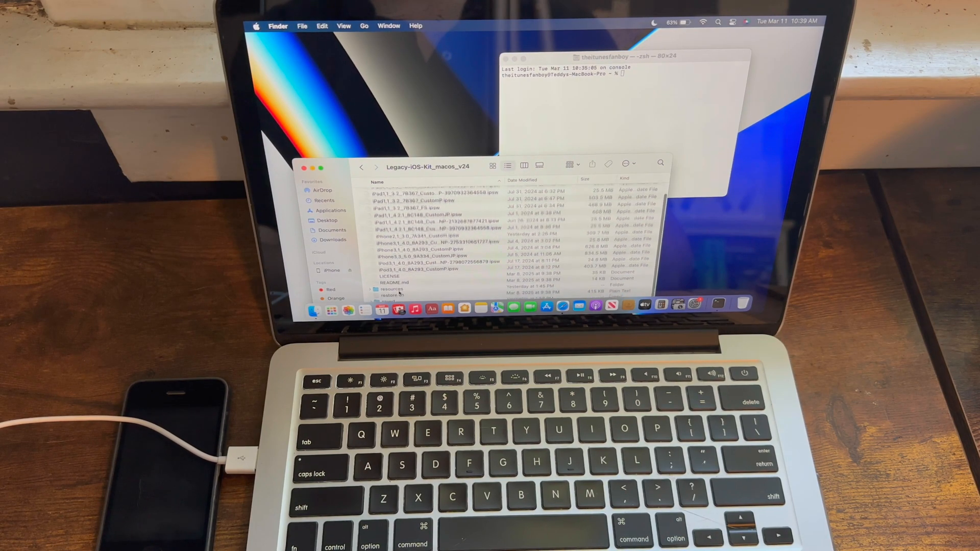
{"action": "left_click", "coordinate": [391, 289]}
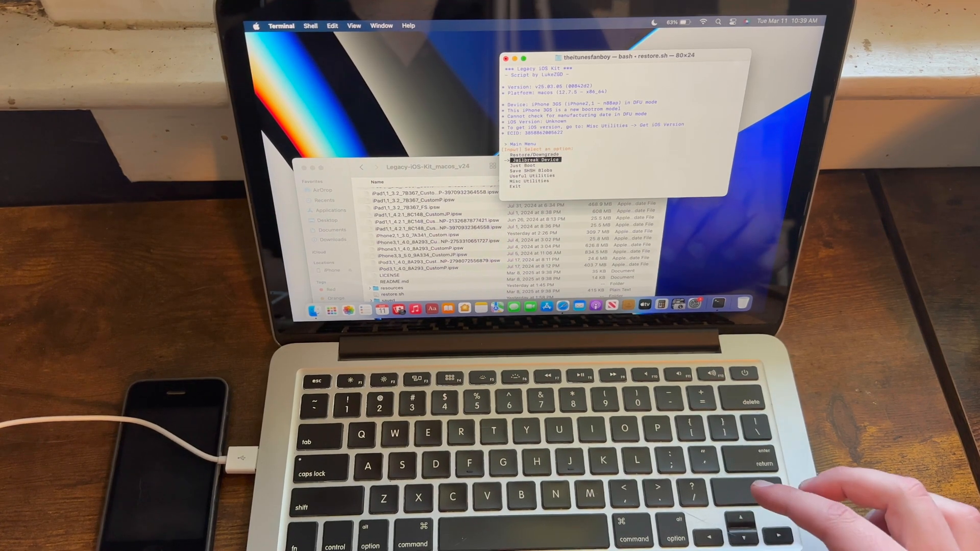
Choose Jailbreak Device in the kit menu and submit iOS 4.1 as the current version.
{"action": "key", "text": "return"}
{"action": "type", "text": "4"}
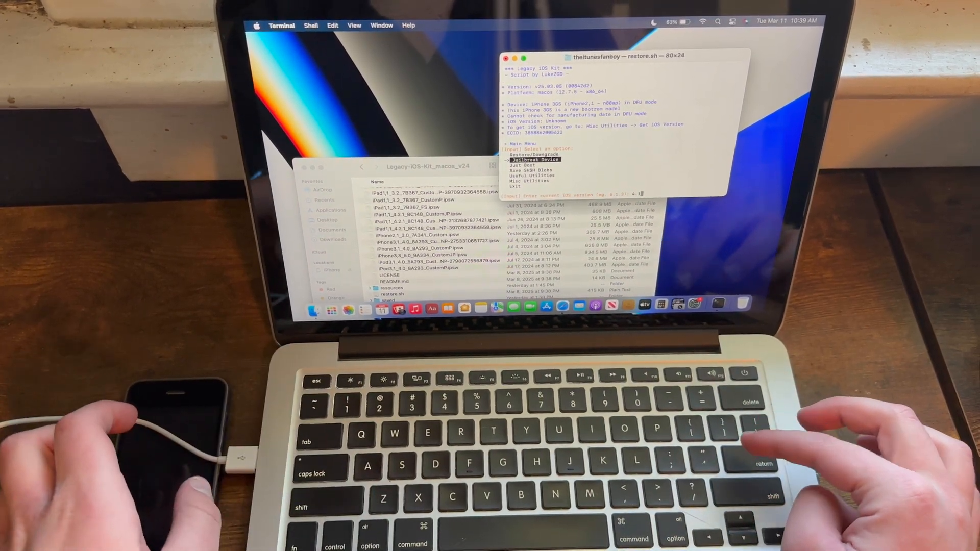
{"action": "key", "text": "return"}
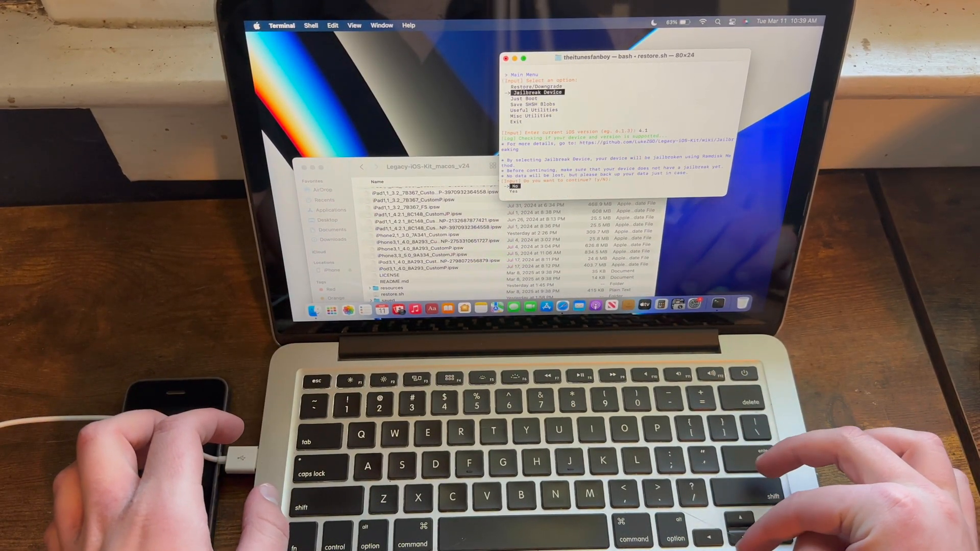